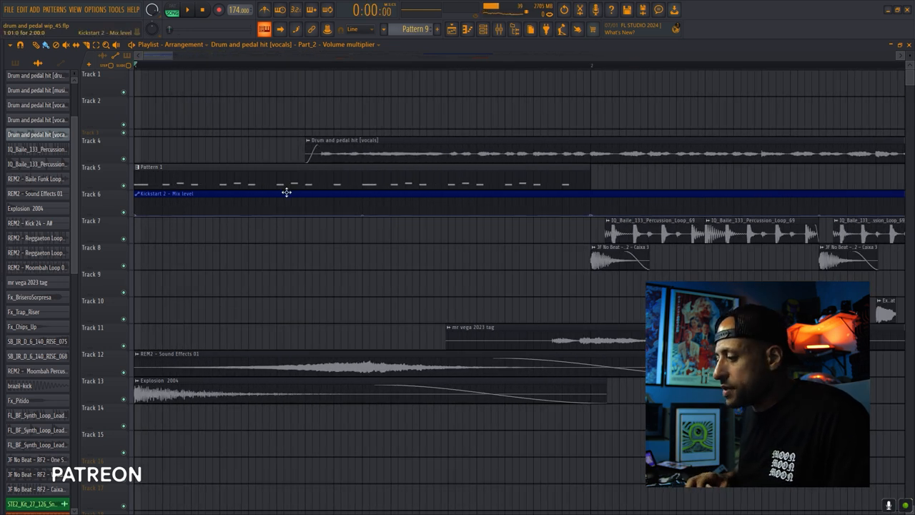
# - Show Pattern 8's unsorted Serum and 3x Osc channels in the channel rack
pyautogui.click(482, 29)
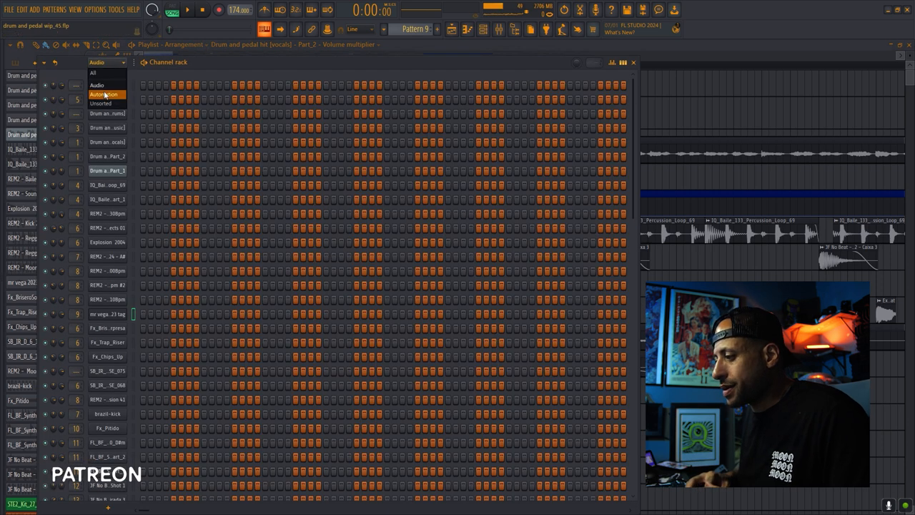
pyautogui.click(101, 103)
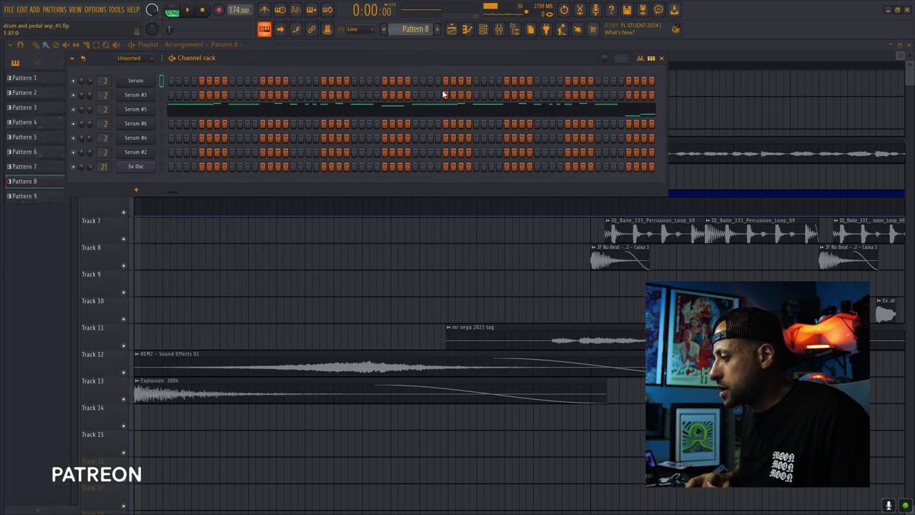
# - Preview the Serum melody notes in the piano roll, then close the editor
pyautogui.click(24, 77)
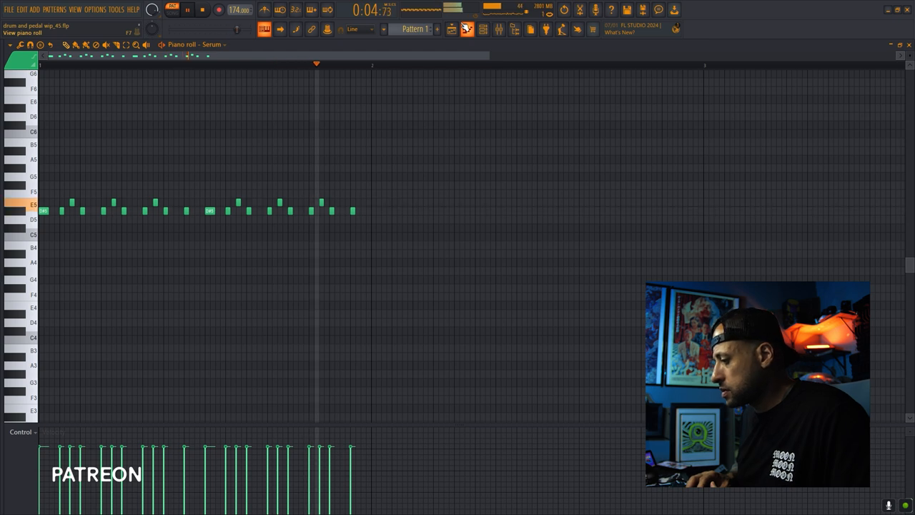
pyautogui.click(451, 30)
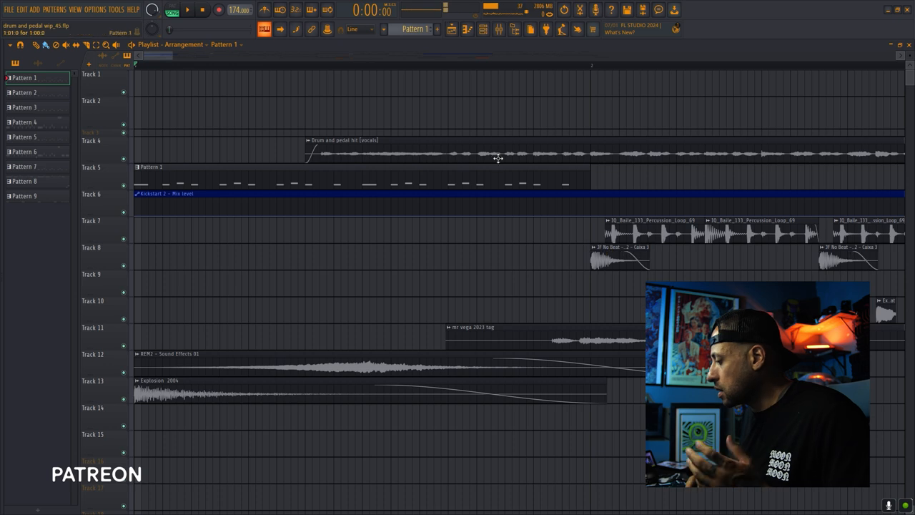
# - Inspect the vocals clip's audio settings, then close them
pyautogui.doubleClick(357, 152)
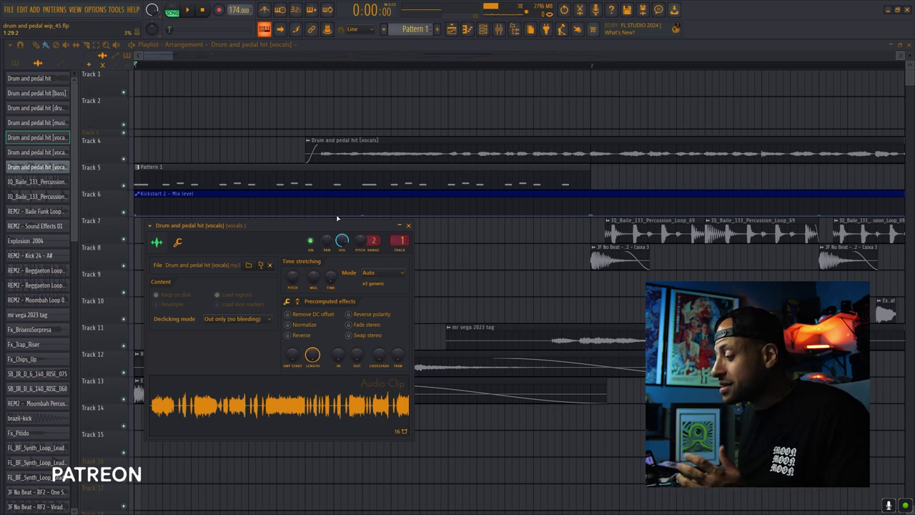
pyautogui.click(408, 225)
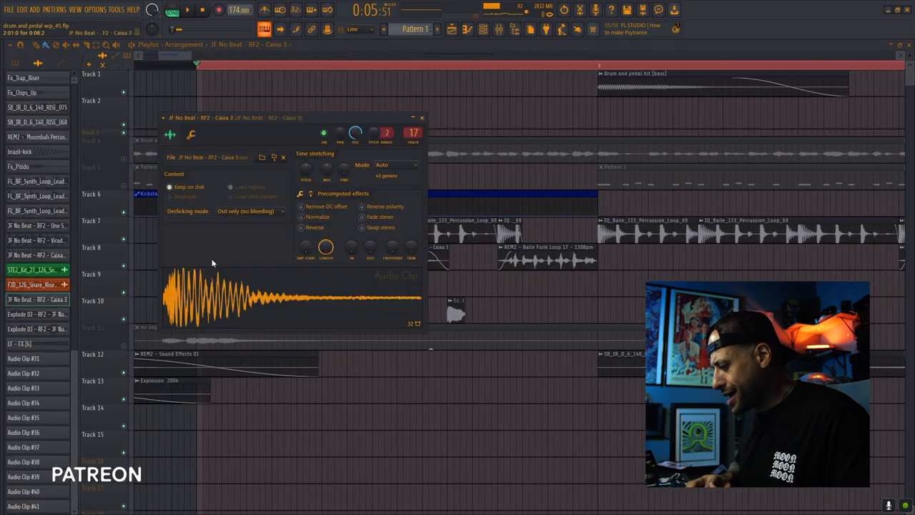
# - Check the Explode DJ clip settings, then open the mixer on the bass down insert
pyautogui.click(422, 117)
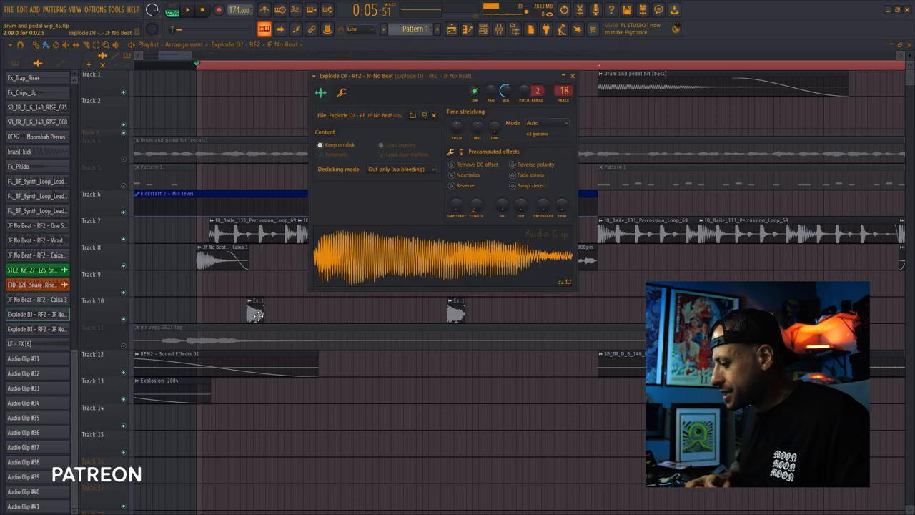
pyautogui.click(572, 75)
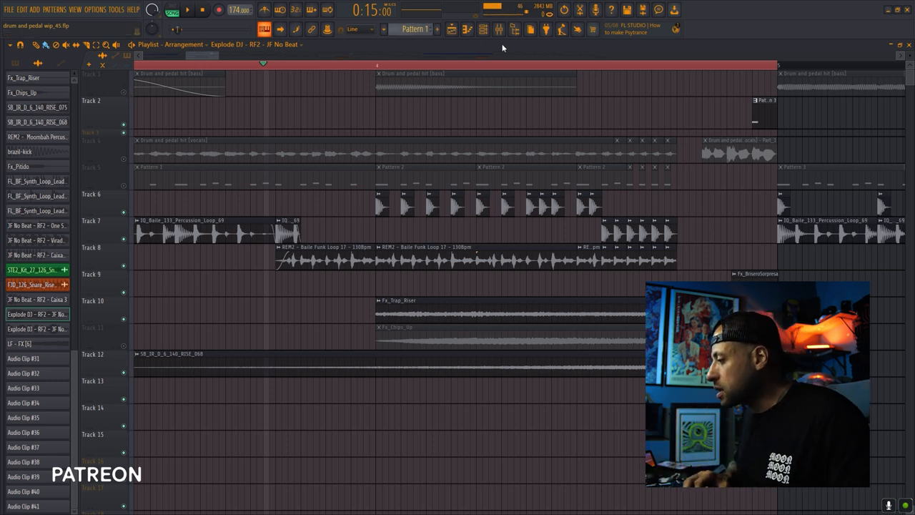
pyautogui.click(483, 30)
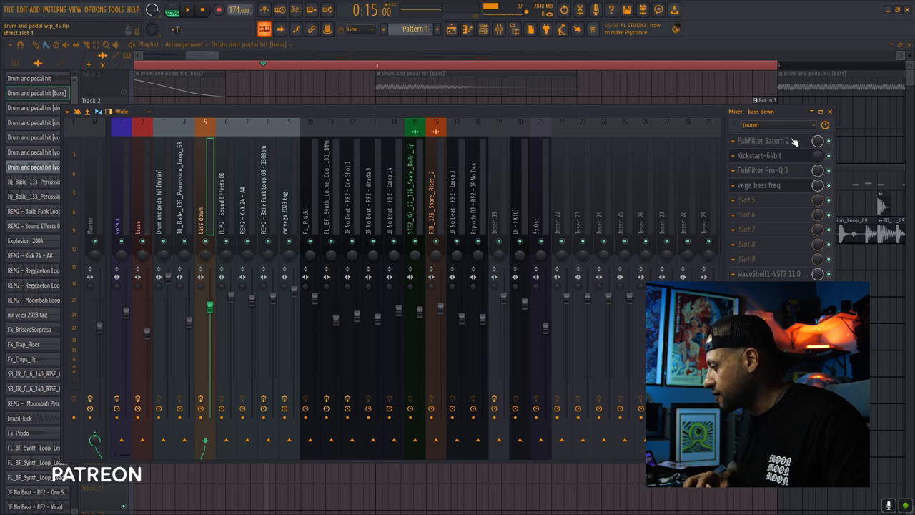
# - Inspect the bass down Saturn 2, Kickstart 2 and frequency shifter plugins, then close the mixer
pyautogui.click(763, 140)
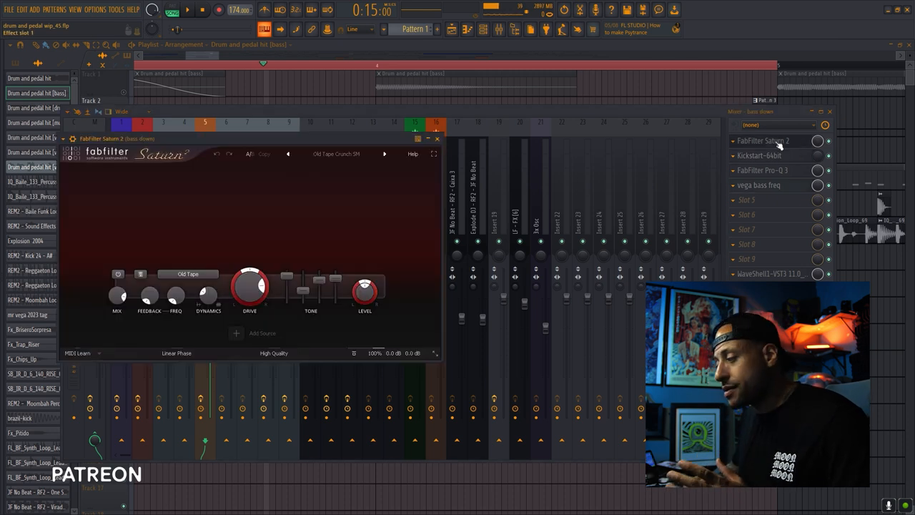
pyautogui.click(758, 155)
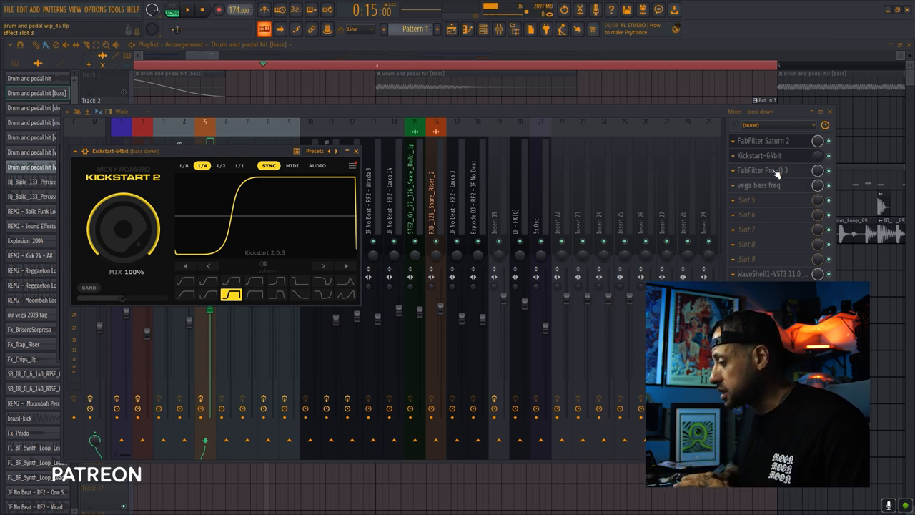
pyautogui.click(762, 170)
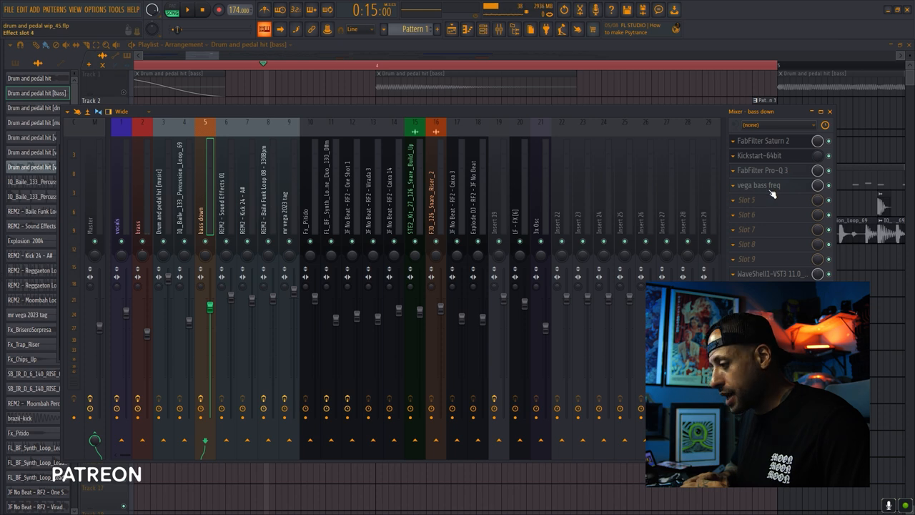
pyautogui.click(758, 185)
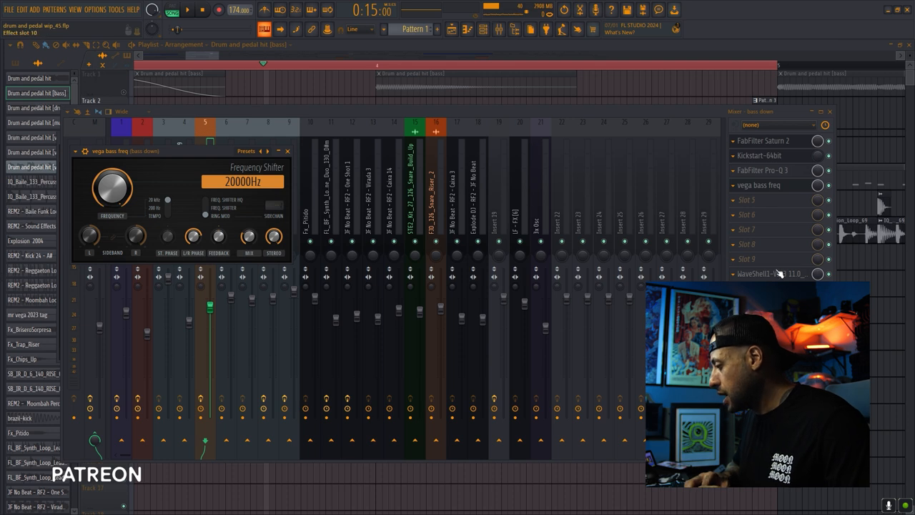
pyautogui.click(759, 274)
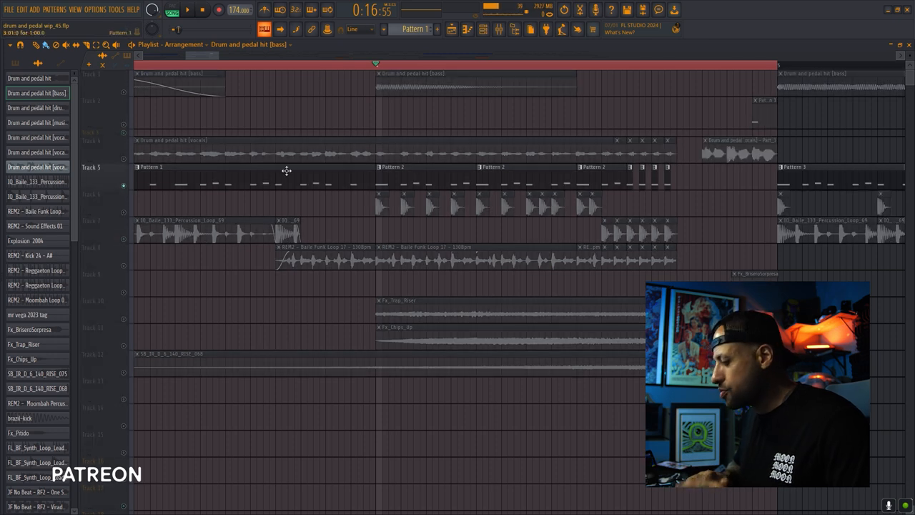
# - Open the mixer on the brass insert with the CLA Vocals plugin showing
pyautogui.click(186, 9)
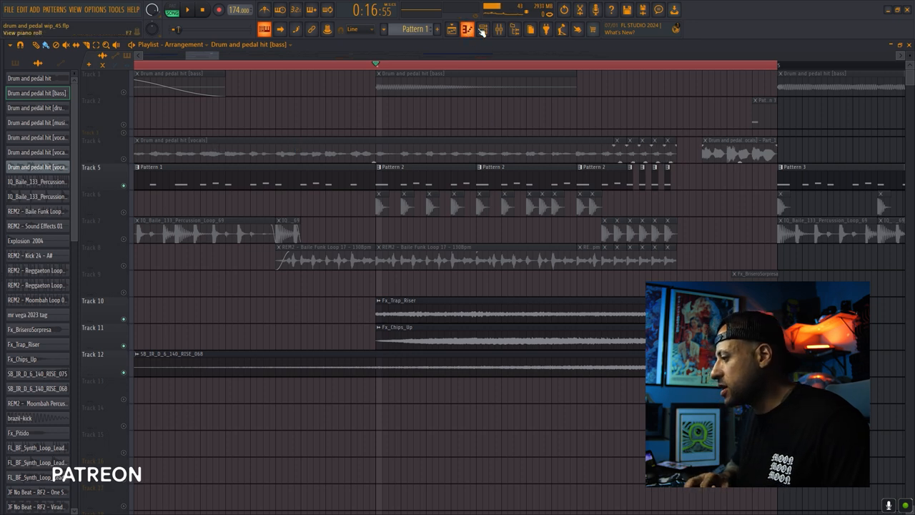
pyautogui.click(451, 28)
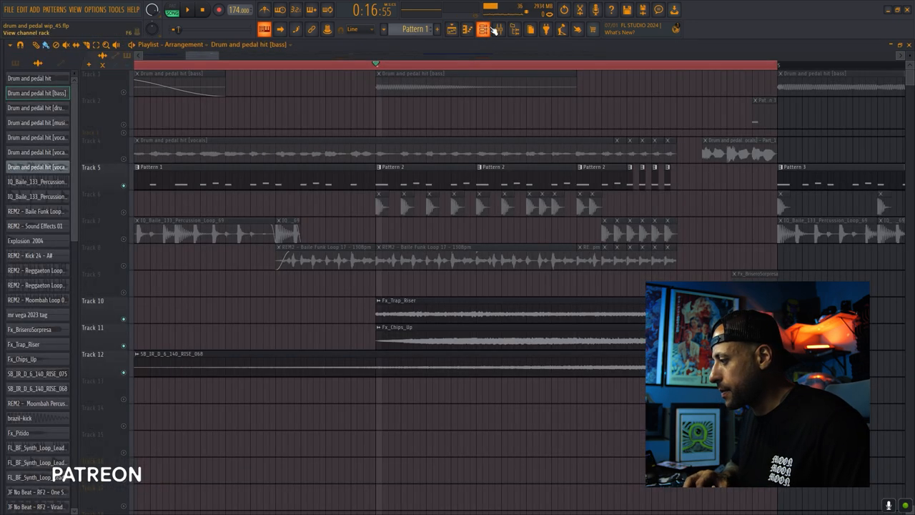
pyautogui.click(483, 29)
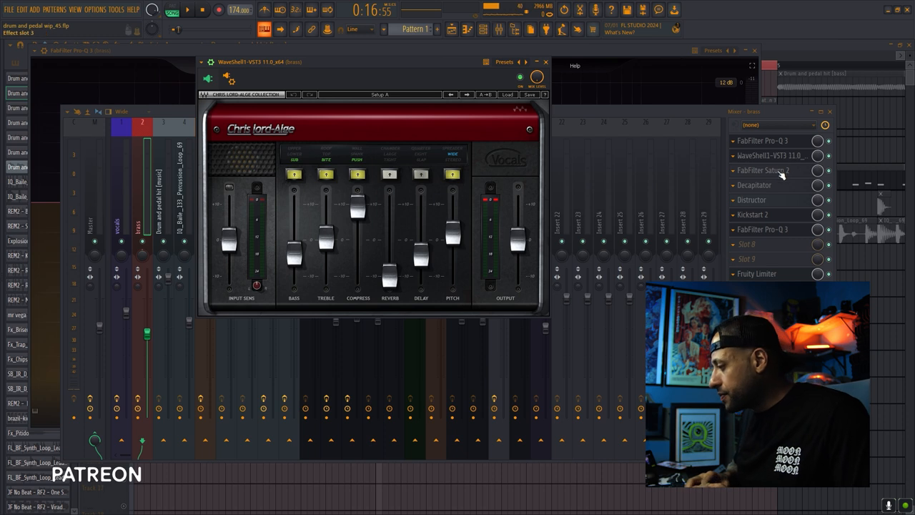
pyautogui.click(762, 170)
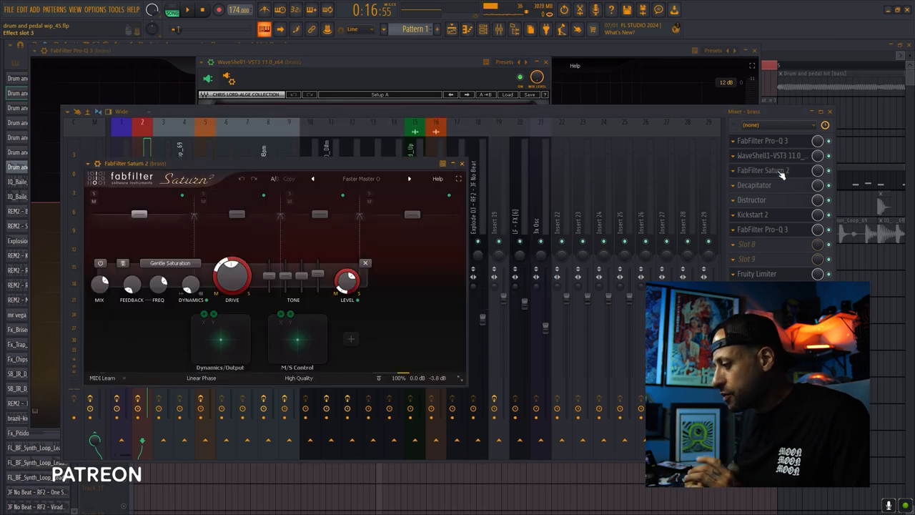
pyautogui.click(461, 163)
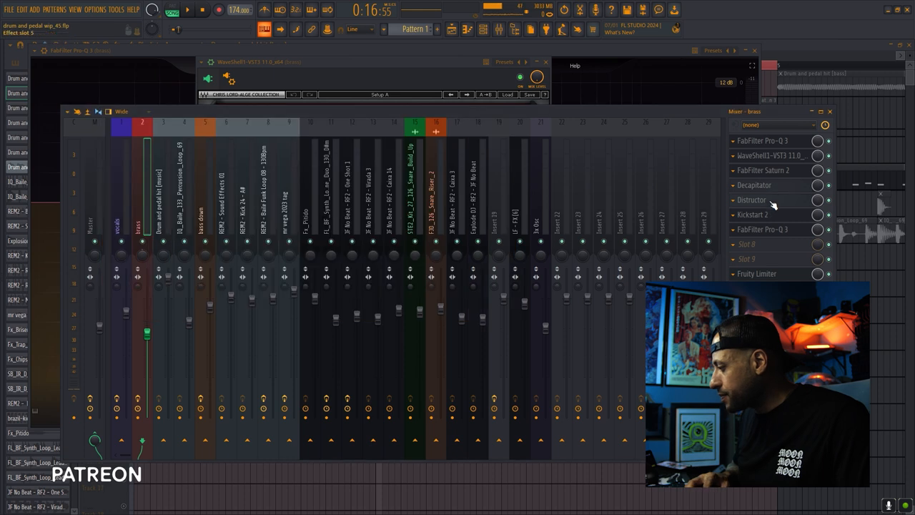
pyautogui.click(751, 200)
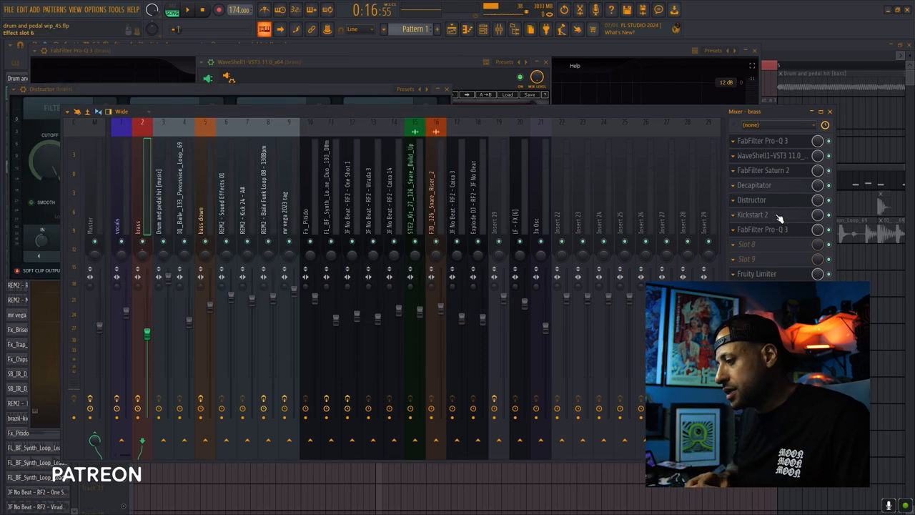
pyautogui.click(752, 214)
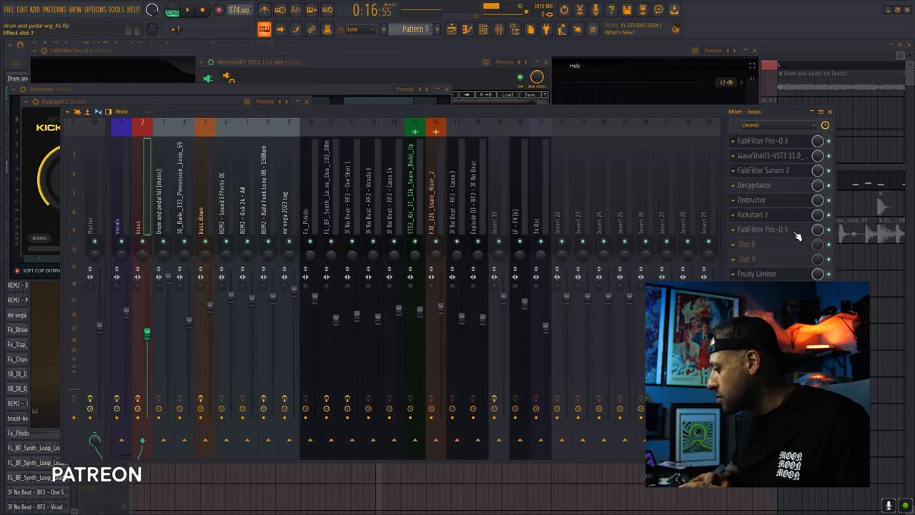
pyautogui.click(756, 274)
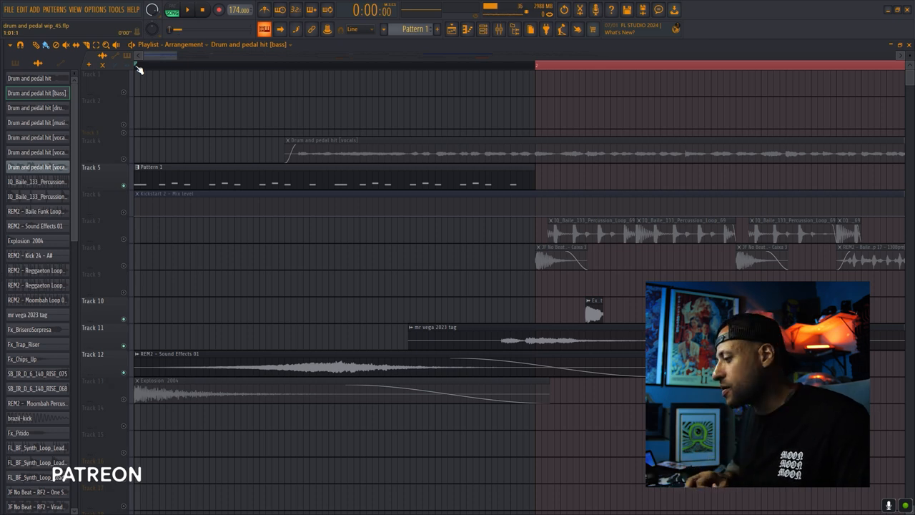
pyautogui.click(498, 29)
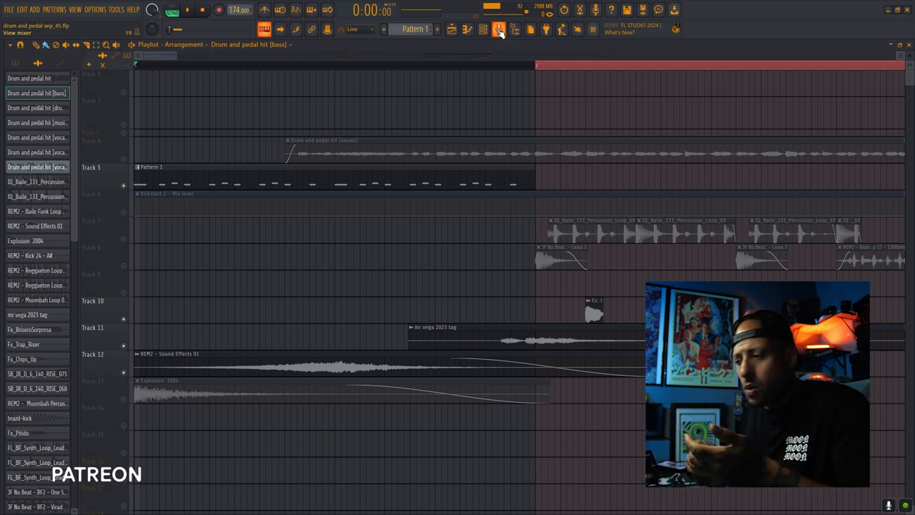
pyautogui.click(499, 29)
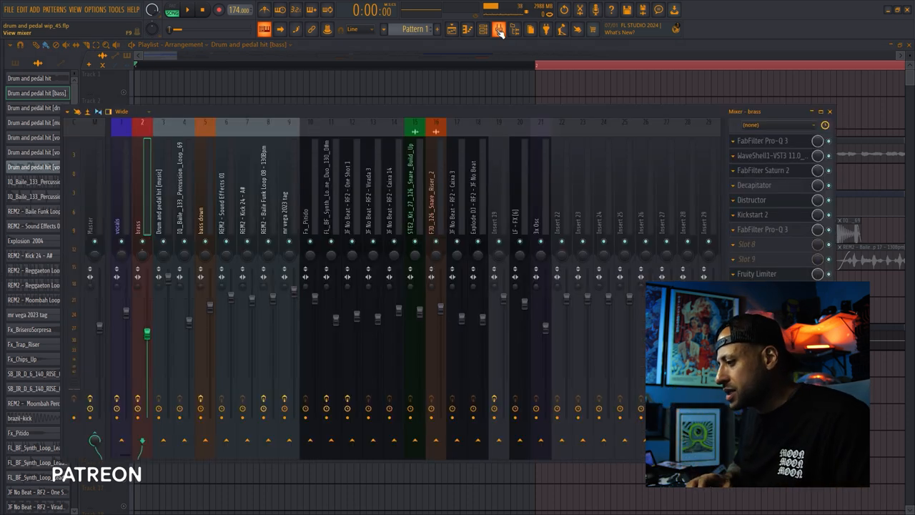
pyautogui.click(187, 9)
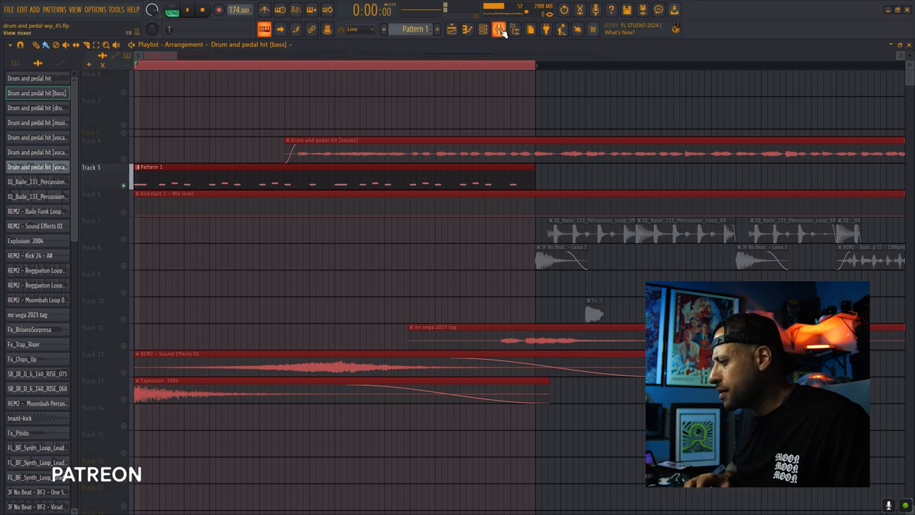
# - Set the master Pro-L 2 limiter gain to +5.2 dB
pyautogui.click(499, 29)
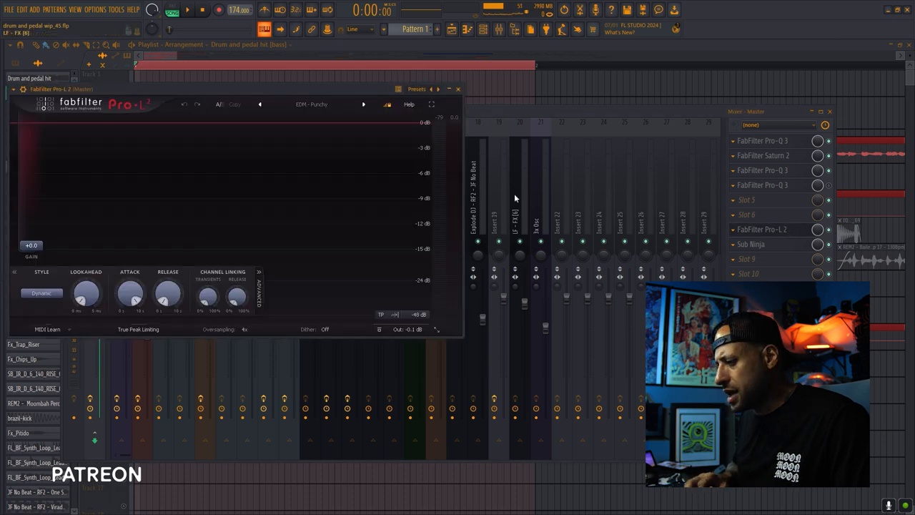
pyautogui.moveTo(31, 245); pyautogui.dragTo(31, 237)
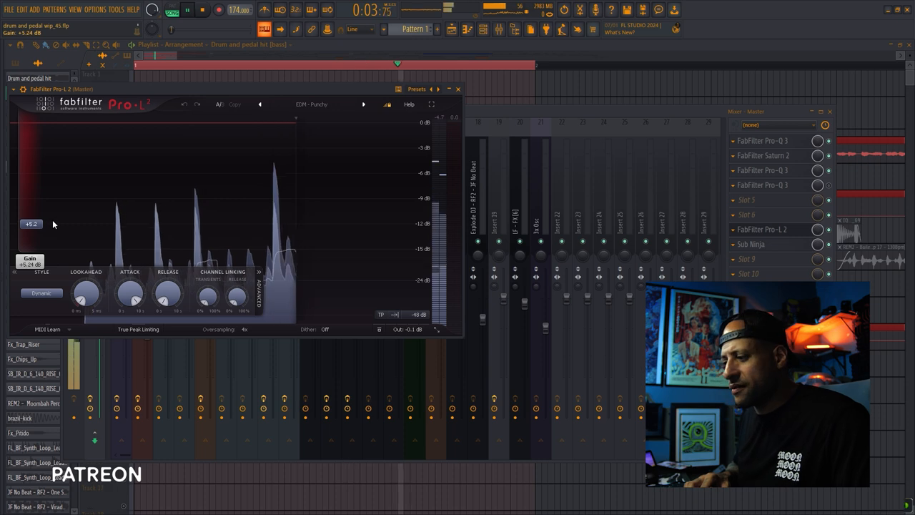
pyautogui.click(201, 9)
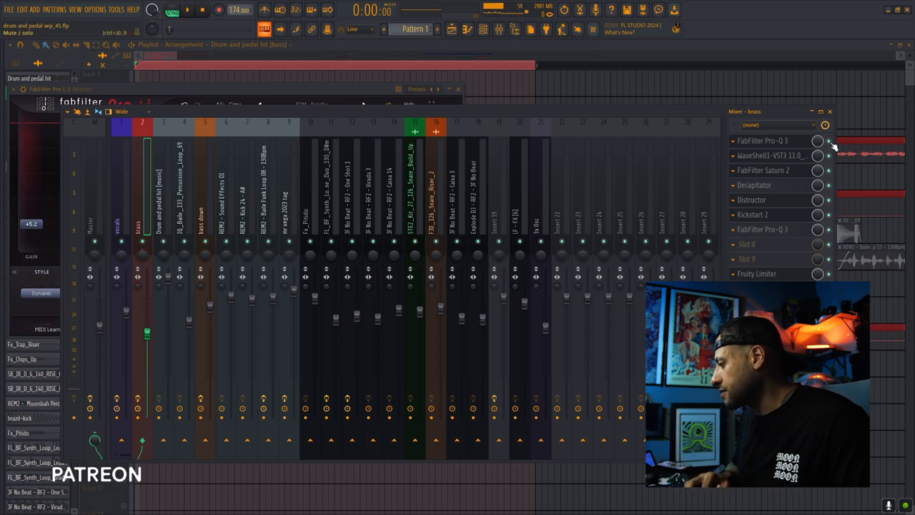
pyautogui.click(188, 9)
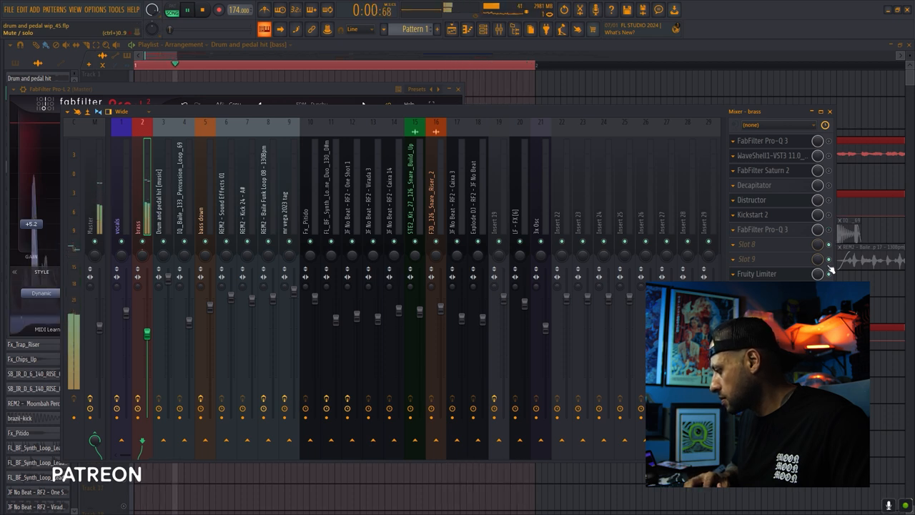
pyautogui.click(202, 9)
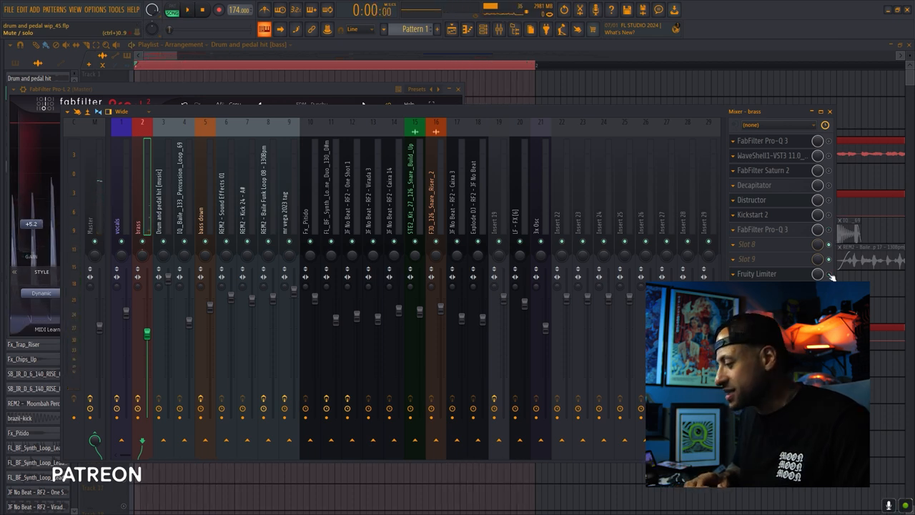
pyautogui.click(187, 9)
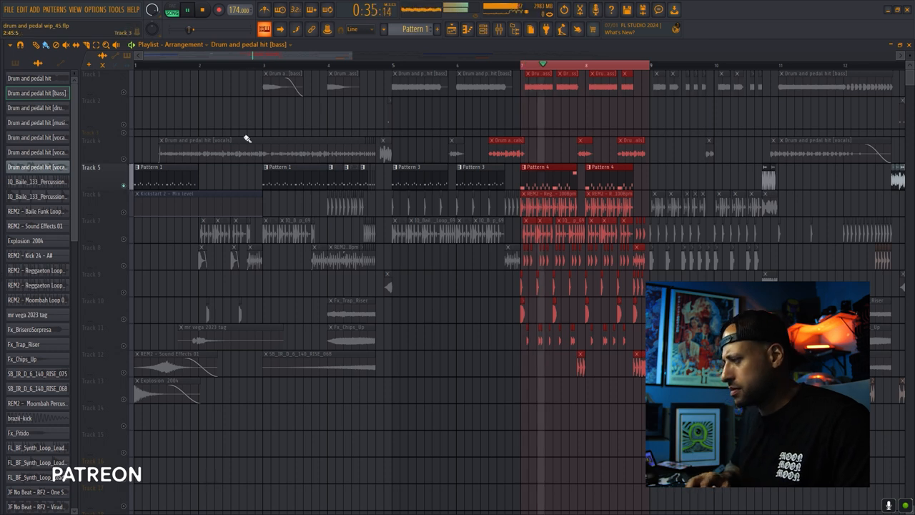
# - Open the channel rack showing Pattern 4's Serum and 3x Osc channels
pyautogui.click(499, 29)
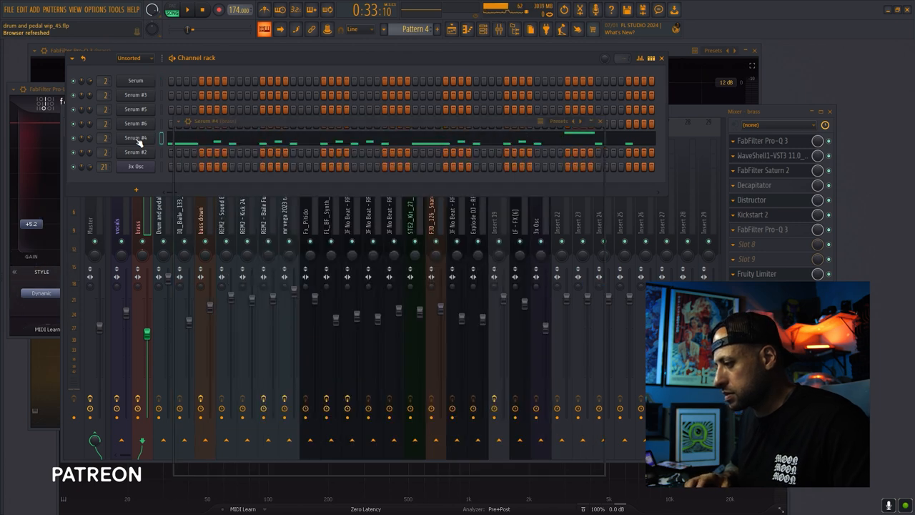
# - Open the Serum #4 brass patch and view its FX and oscillator pages
pyautogui.click(135, 137)
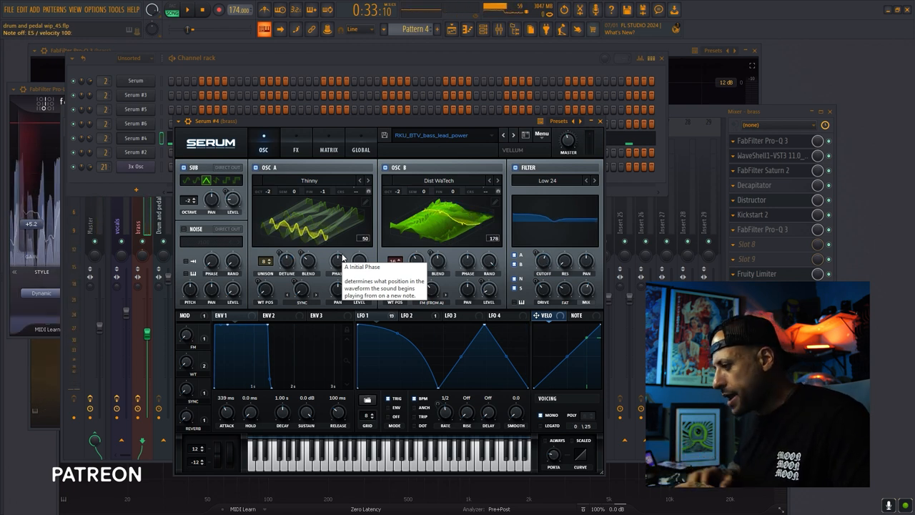
pyautogui.click(295, 143)
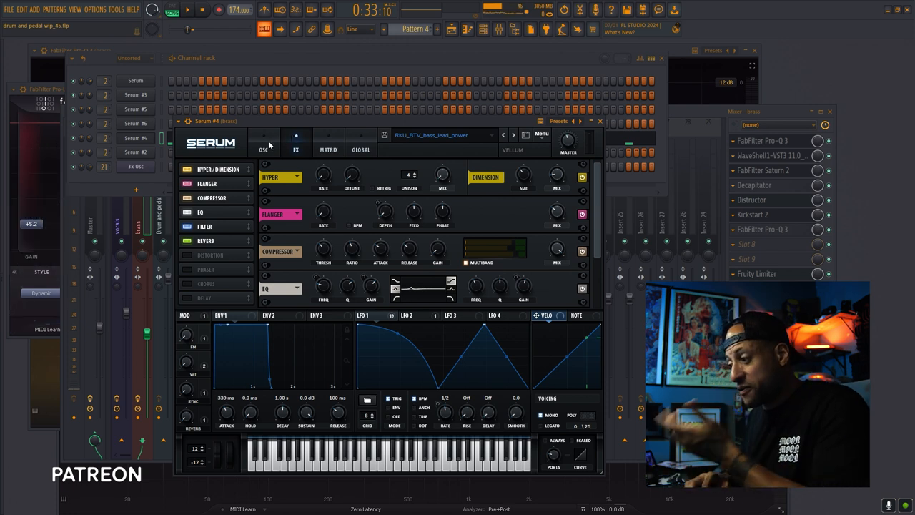
pyautogui.click(264, 143)
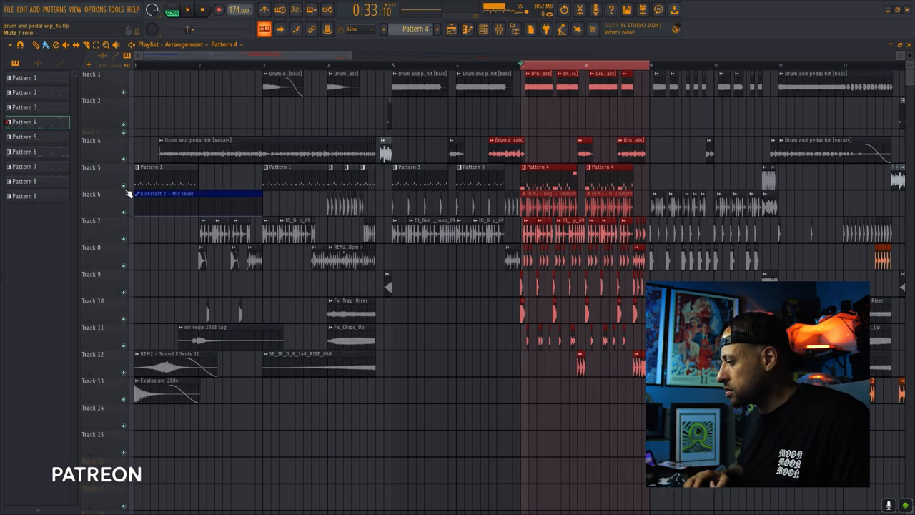
# - Toggle track mutes during playback and open the trombone lead loop clip's settings
pyautogui.click(187, 9)
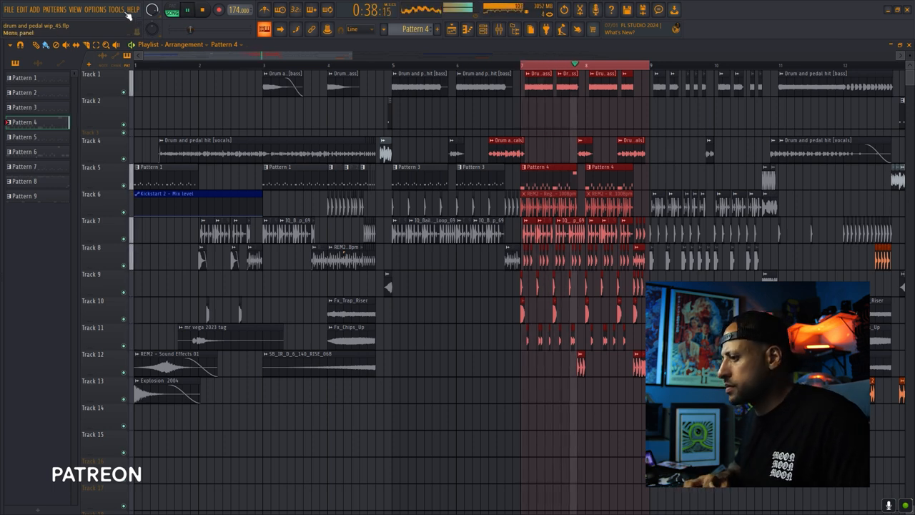
pyautogui.click(115, 9)
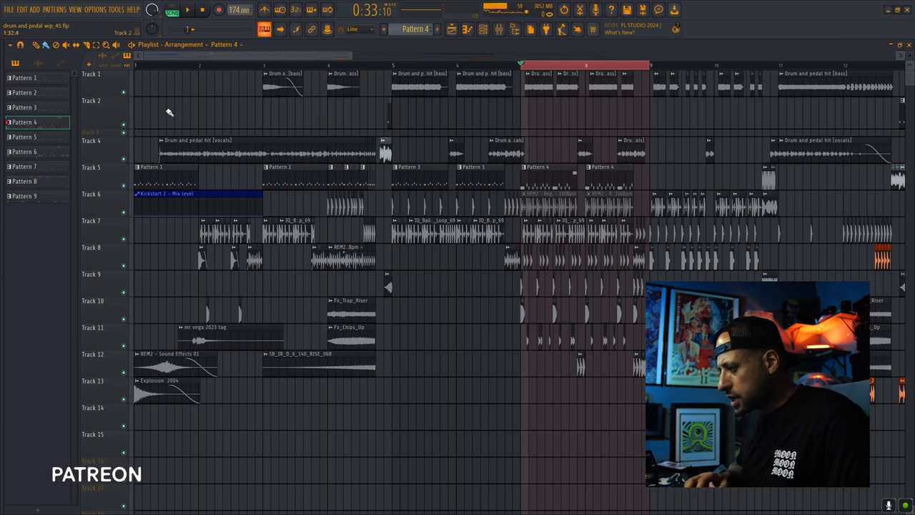
pyautogui.click(124, 182)
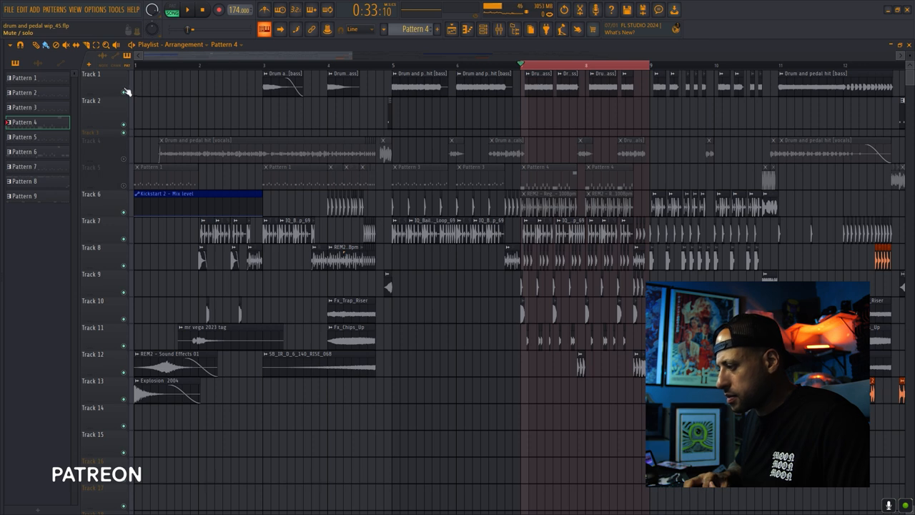
pyautogui.click(187, 10)
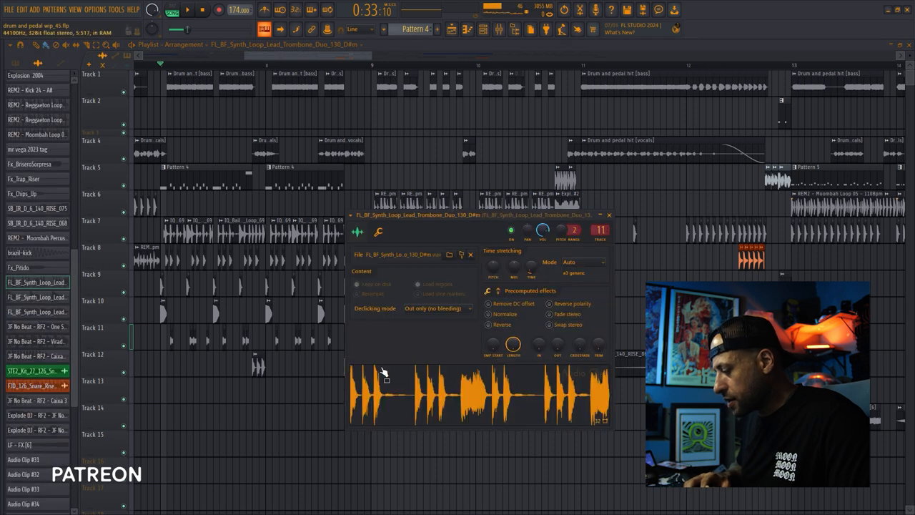
# - Close the trombone loop's clip settings and play the chopped horn section
pyautogui.click(608, 215)
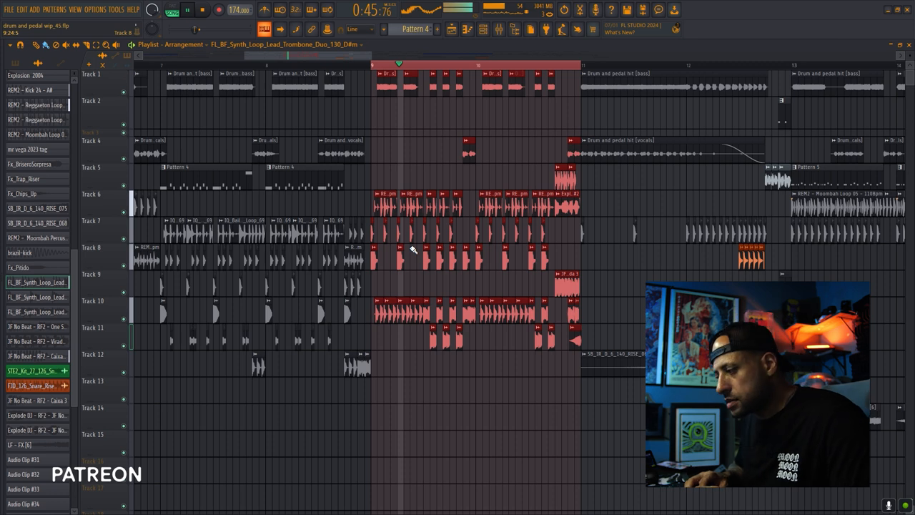
pyautogui.moveTo(274, 262)
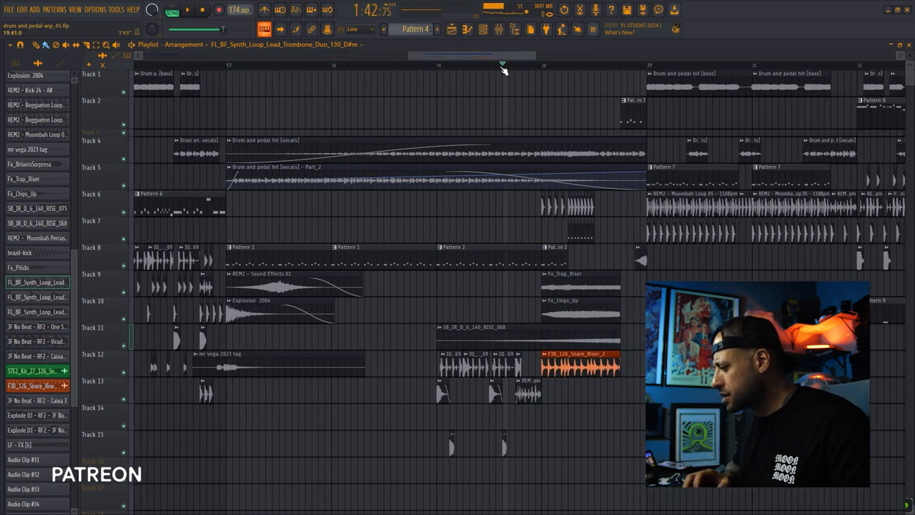
# - Jump playback to around bar 20 to hear the vocal and snare riser section
pyautogui.click(187, 9)
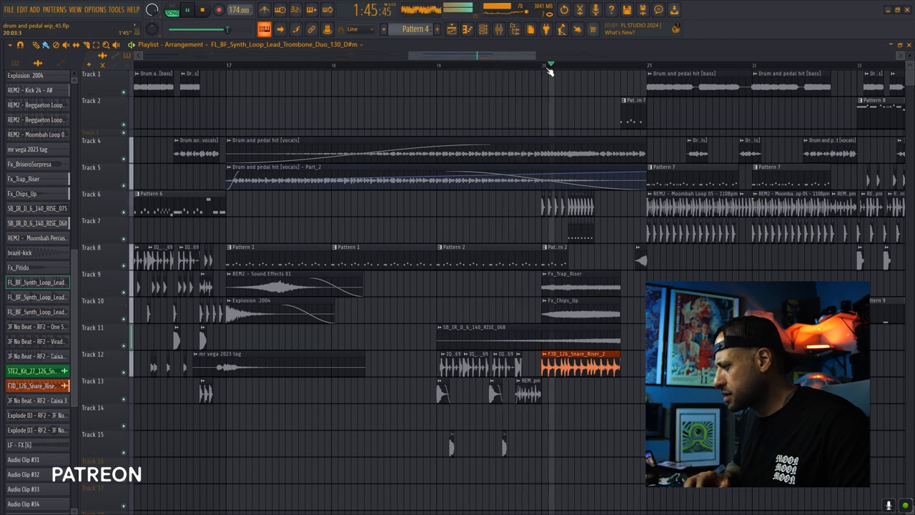